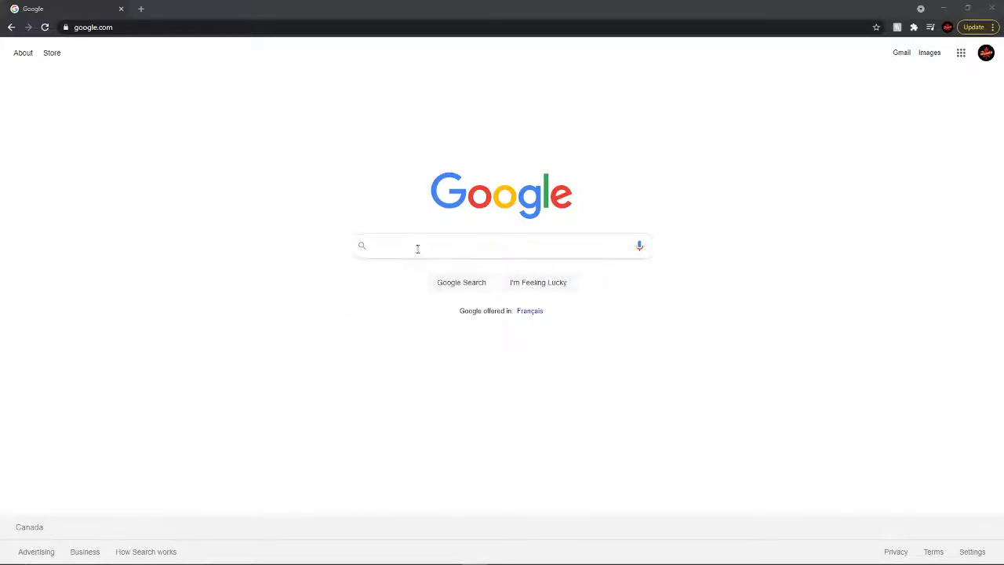
# - Search Google for the 'skunkcrafts updater download' suggestion
pyautogui.write('sk')
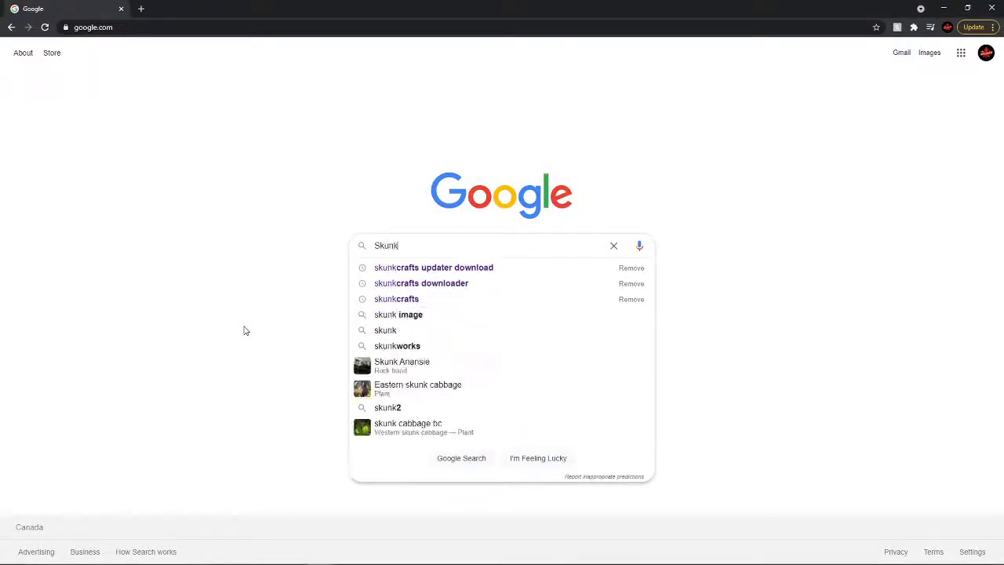
pyautogui.moveTo(433, 266)
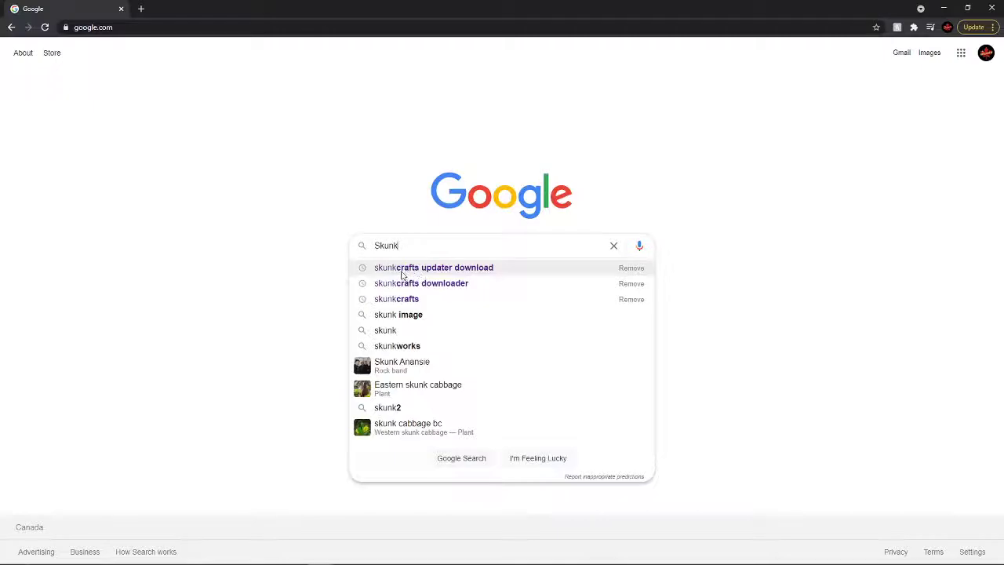
pyautogui.click(433, 267)
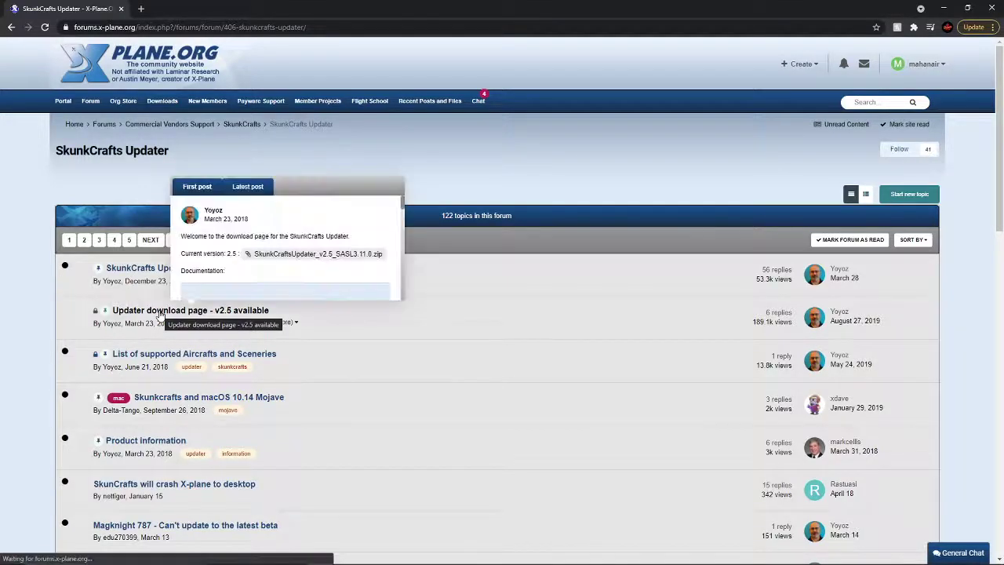
# - Go to the 'Updater download page - v2.5 available' forum topic
pyautogui.click(190, 311)
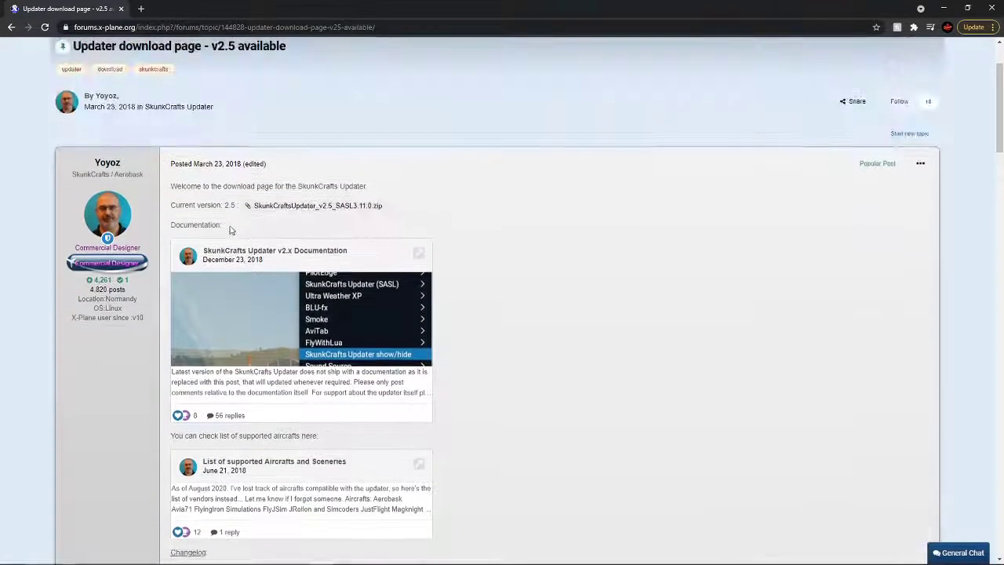
pyautogui.moveTo(317, 204)
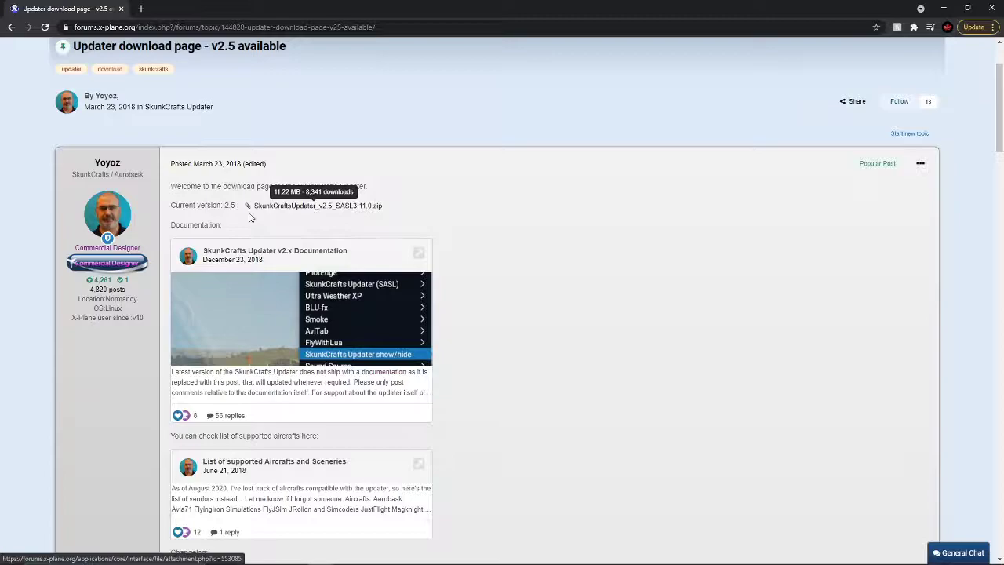
pyautogui.moveTo(322, 214)
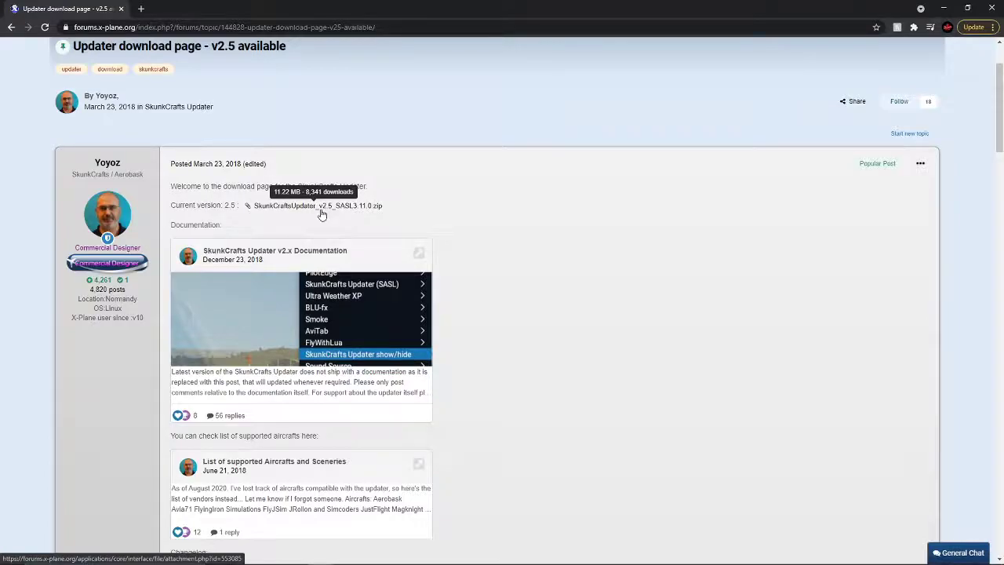
pyautogui.moveTo(393, 228)
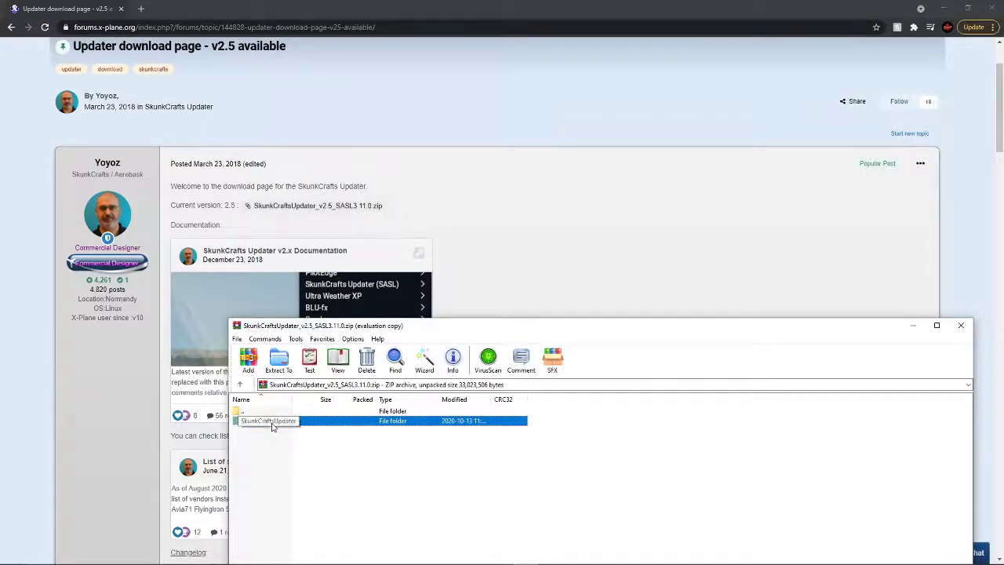
# - Copy the SkunkCraftsUpdater folder out of the v2.5 zip and switch to File Explorer
pyautogui.rightClick(268, 420)
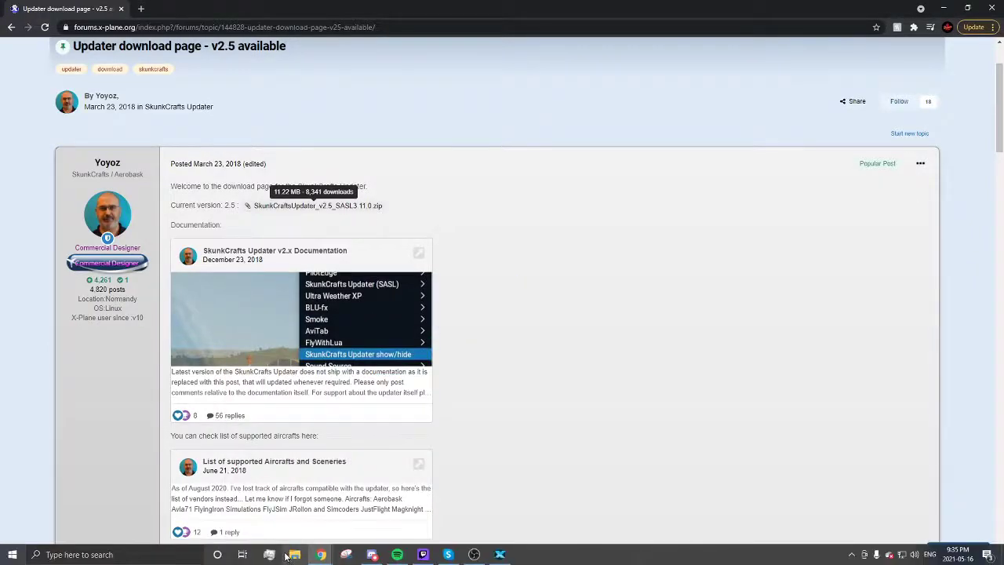
pyautogui.click(270, 555)
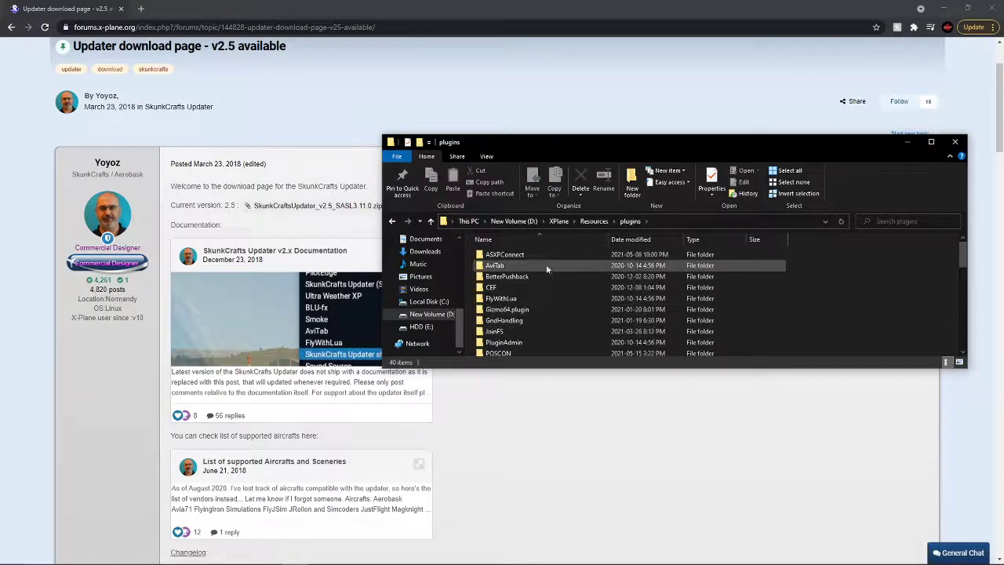
# - Confirm the SkunkCraftsUpdater folder sits in X-Plane's Resources plugins folder
pyautogui.scroll(-3)
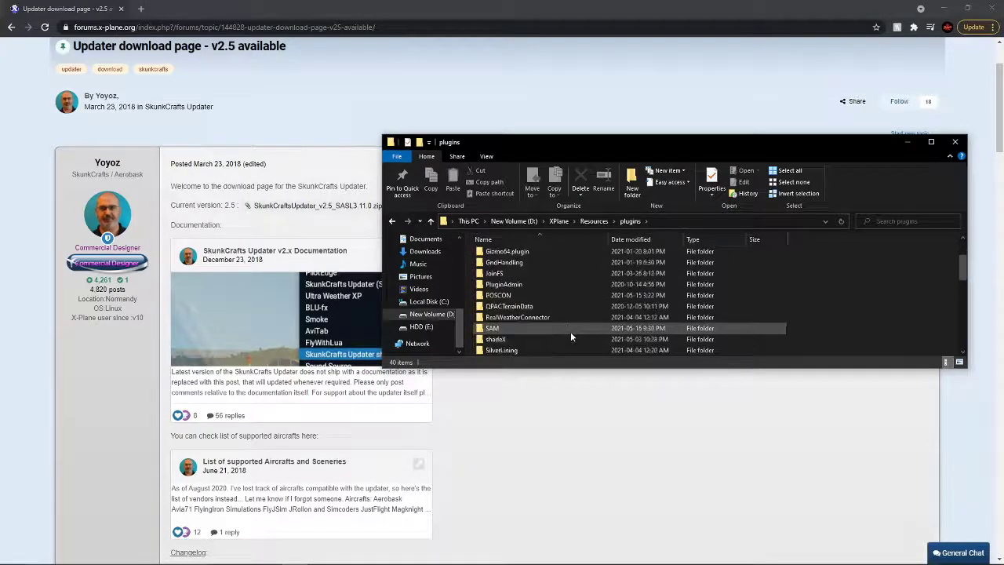
pyautogui.scroll(-3)
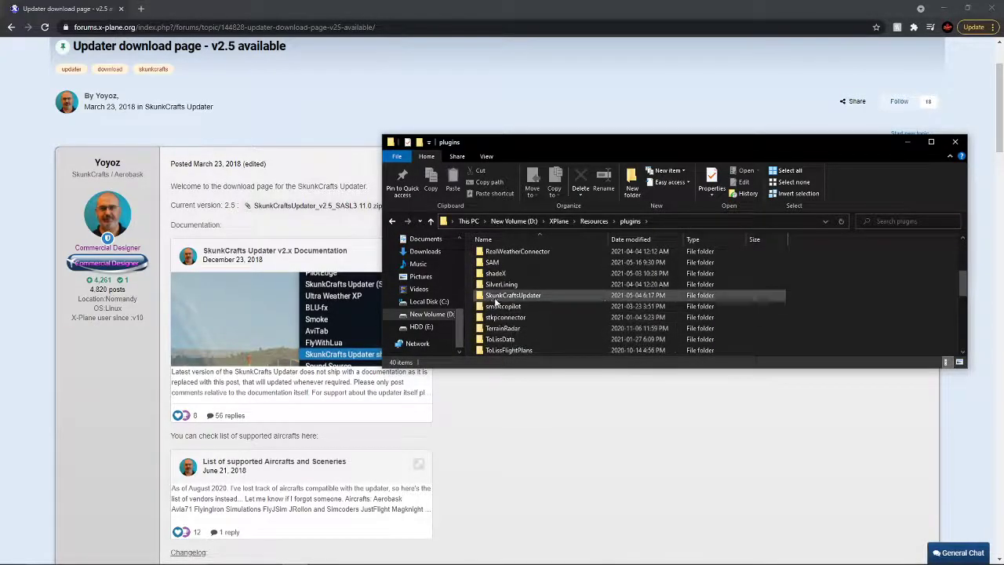
pyautogui.click(513, 296)
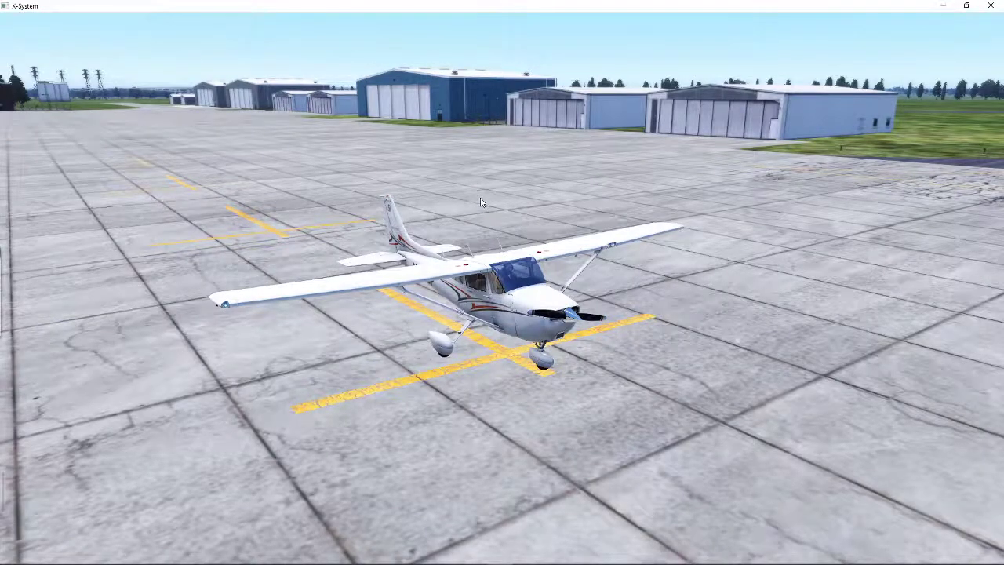
pyautogui.moveTo(251, 124)
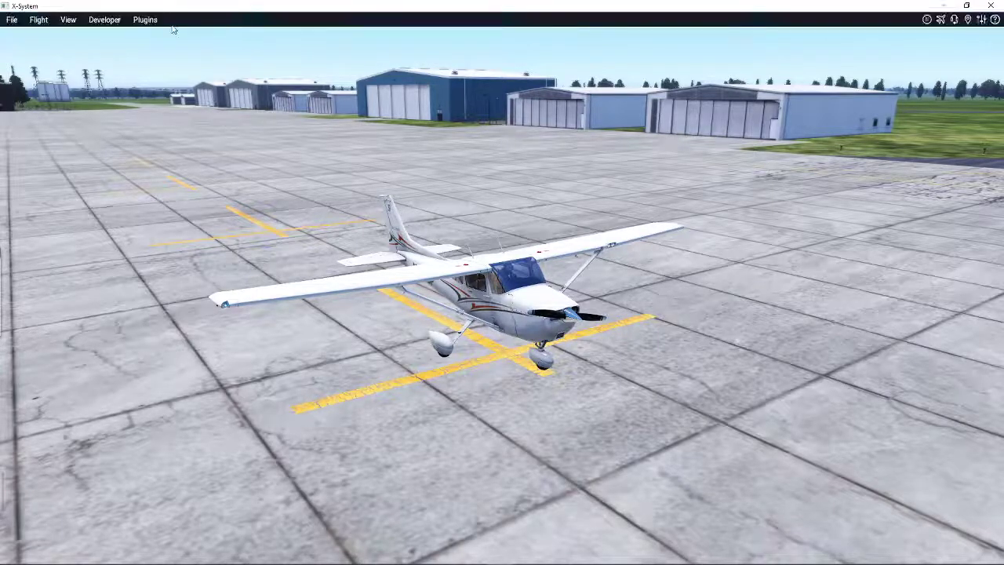
# - Show the Plugins menu listing the SkunkCrafts Updater entry
pyautogui.click(144, 19)
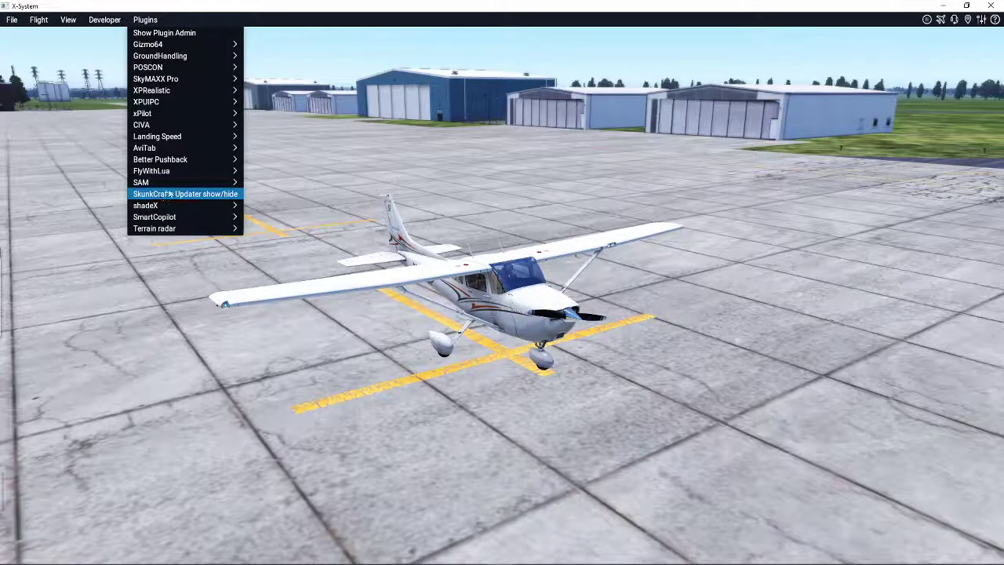
# - Show the SkunkCrafts Updater v2.5 window with its two configured aircraft
pyautogui.click(185, 194)
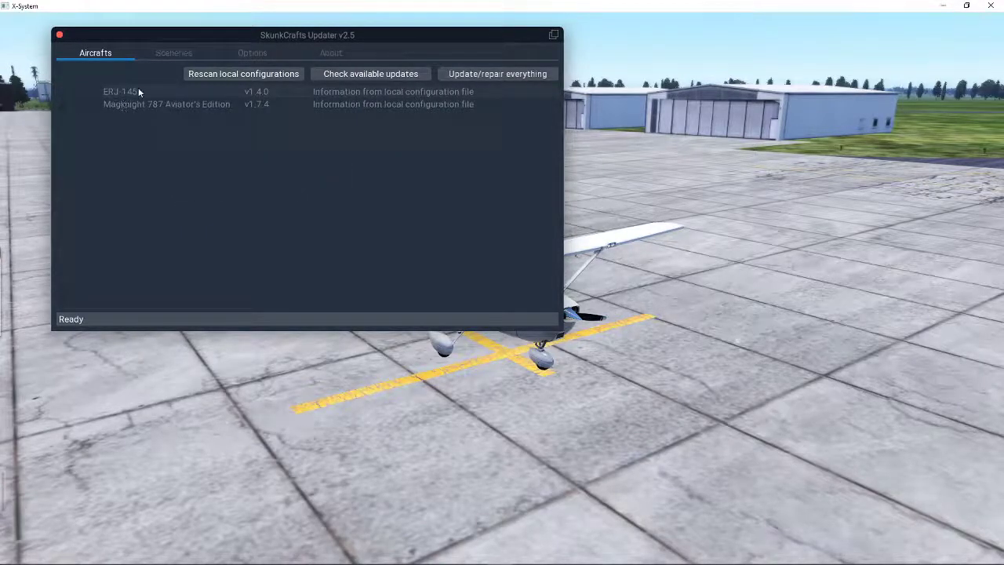
pyautogui.moveTo(212, 100)
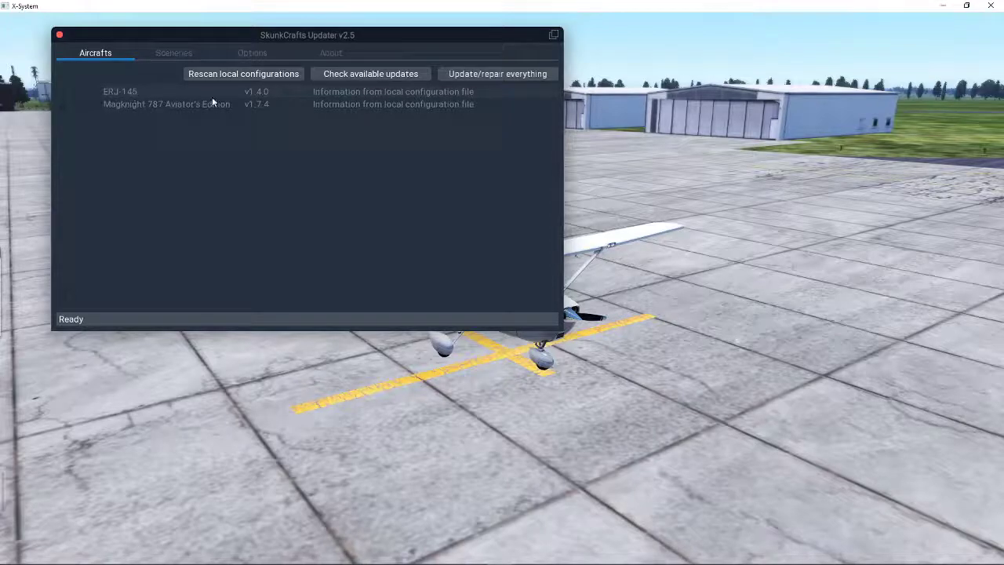
pyautogui.moveTo(174, 110)
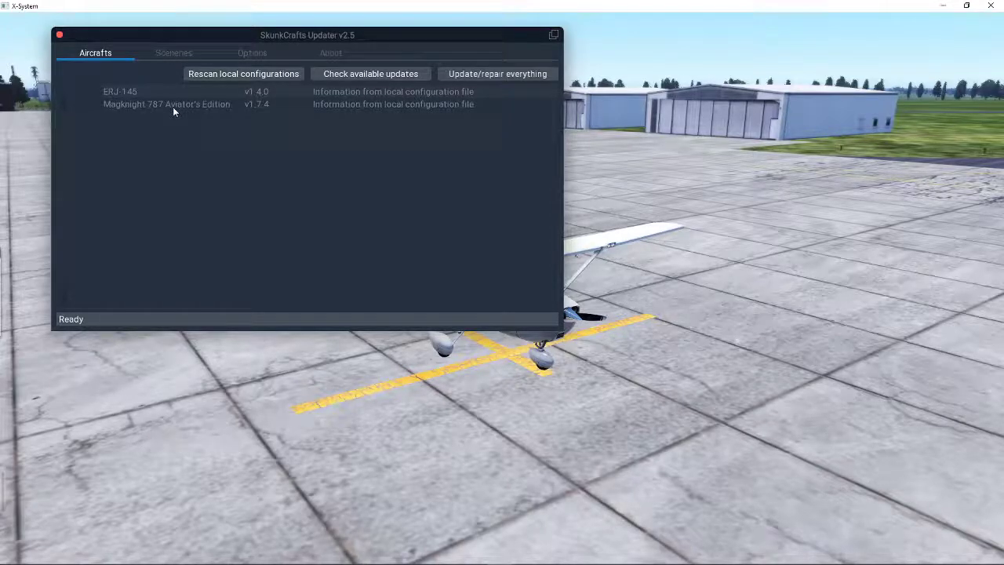
pyautogui.moveTo(233, 101)
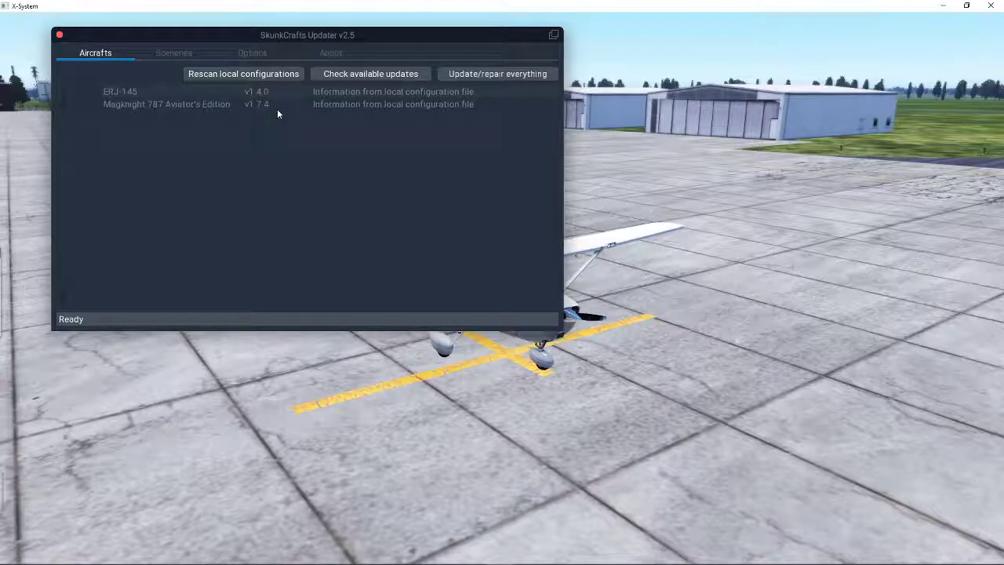
pyautogui.moveTo(264, 116)
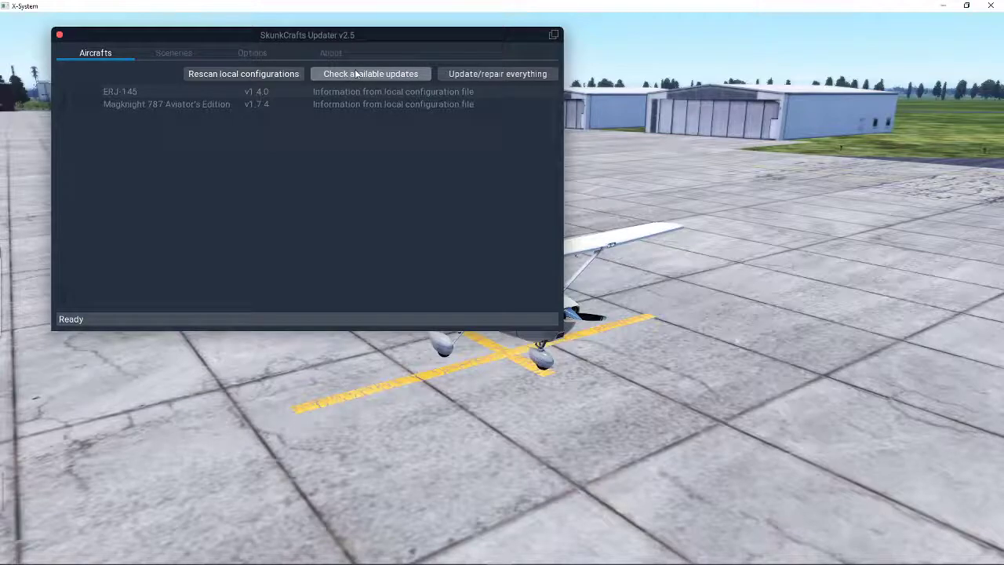
pyautogui.moveTo(162, 61)
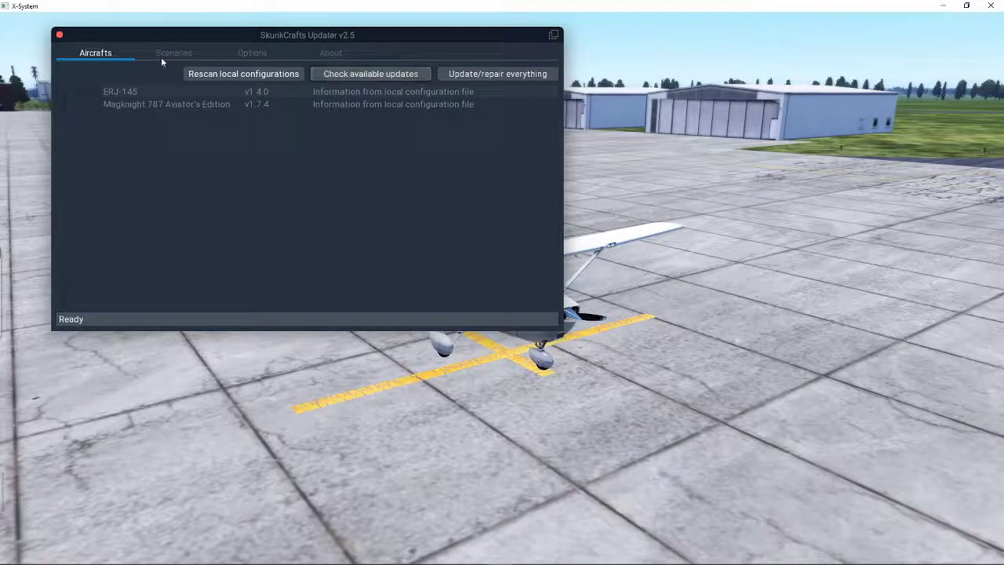
pyautogui.click(173, 54)
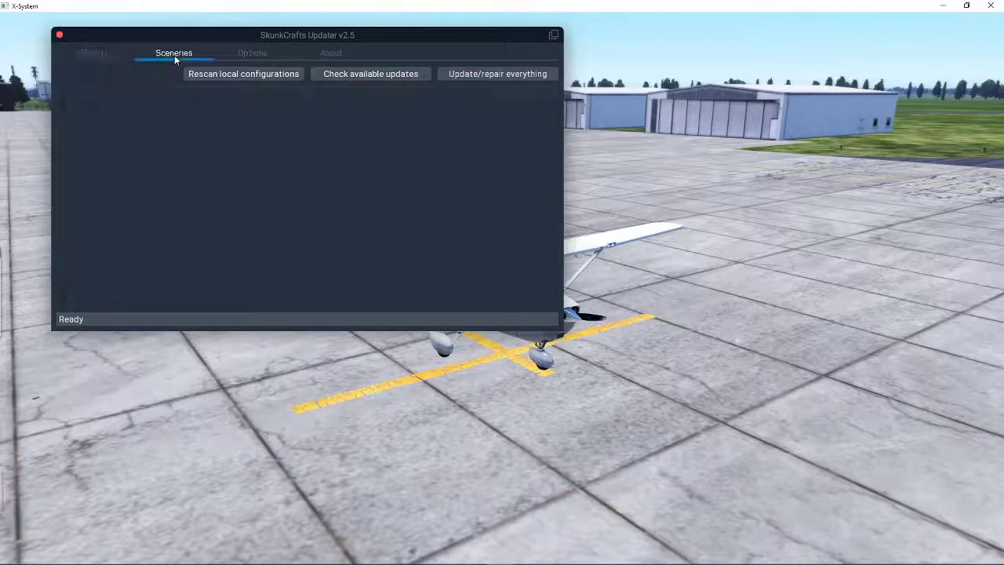
pyautogui.click(251, 54)
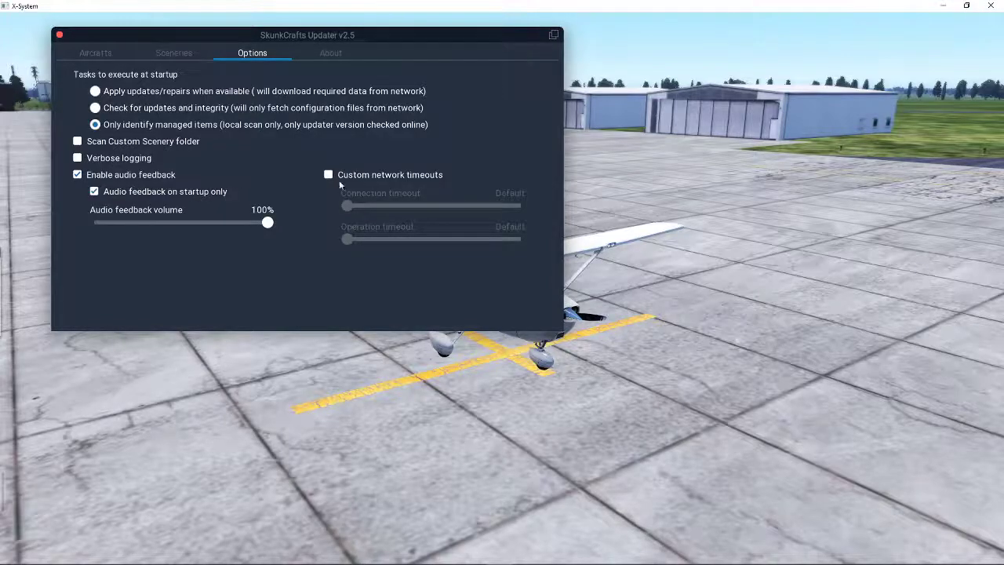
pyautogui.click(330, 53)
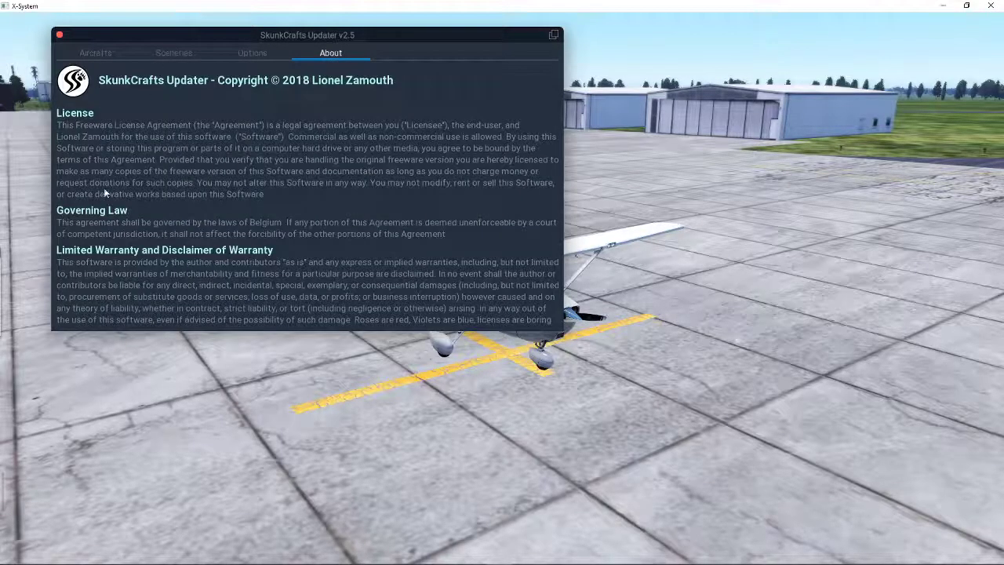
pyautogui.click(95, 54)
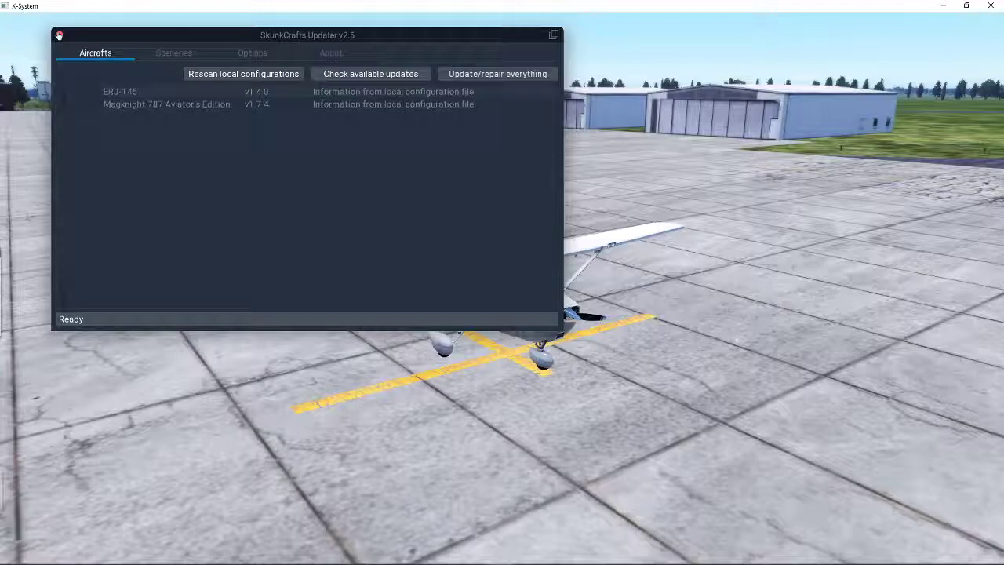
# - Select the Magknight 787-9 Aviator's Edition in Flight Configuration
pyautogui.click(554, 34)
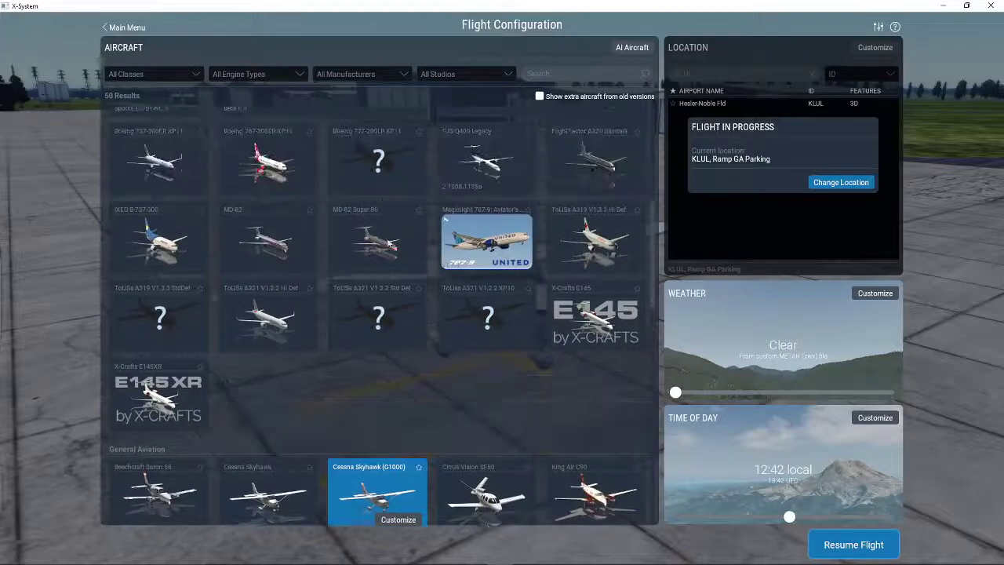
pyautogui.click(486, 242)
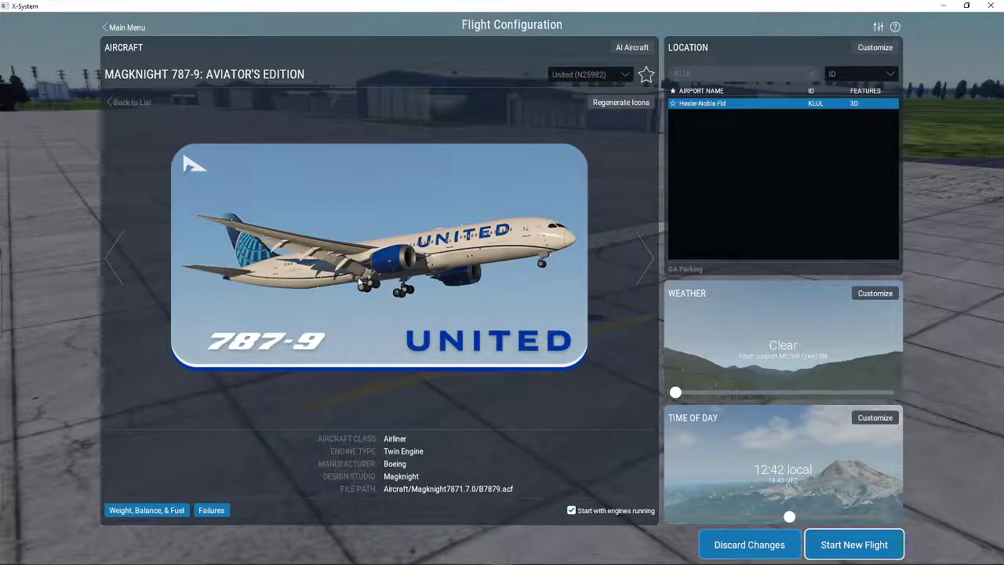
pyautogui.moveTo(25, 88)
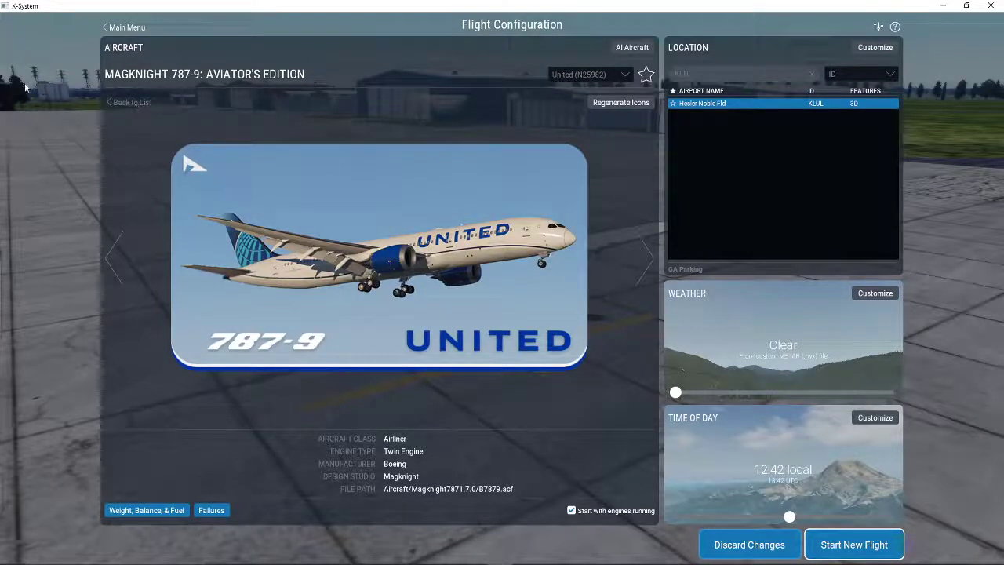